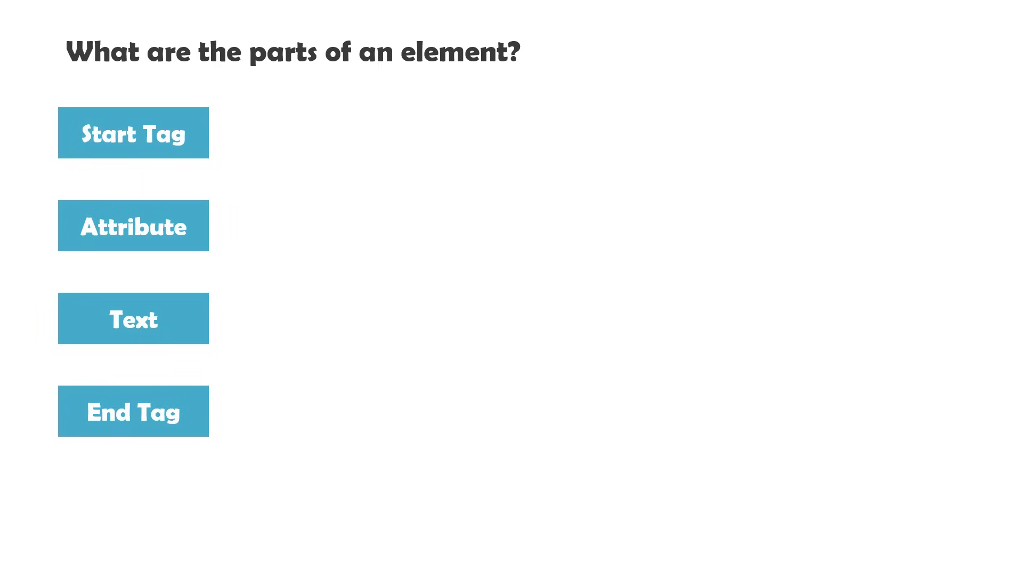
{"action": "left_click", "coordinate": [133, 132]}
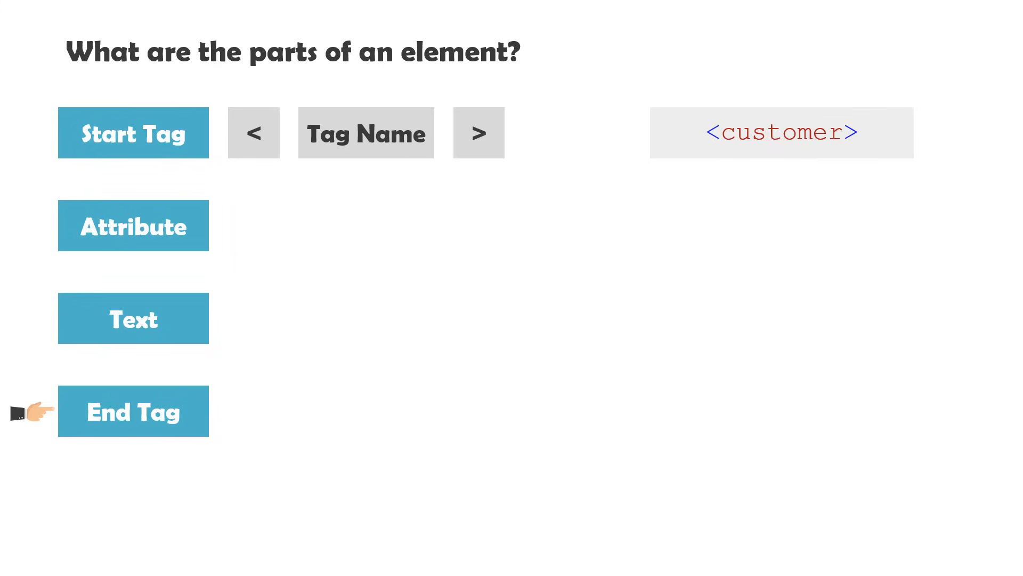
{"action": "left_click", "coordinate": [133, 411]}
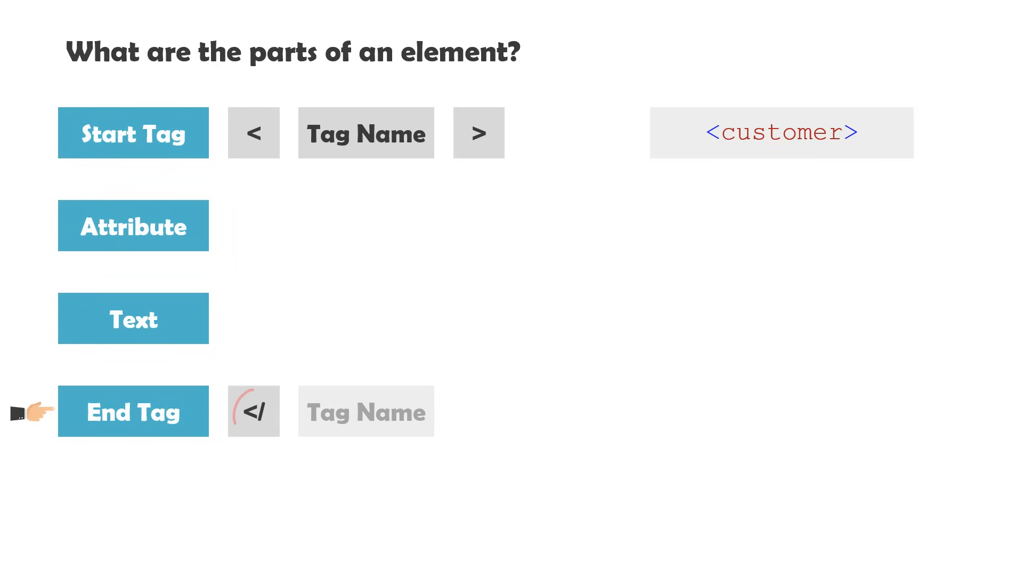
{"action": "left_click", "coordinate": [254, 411]}
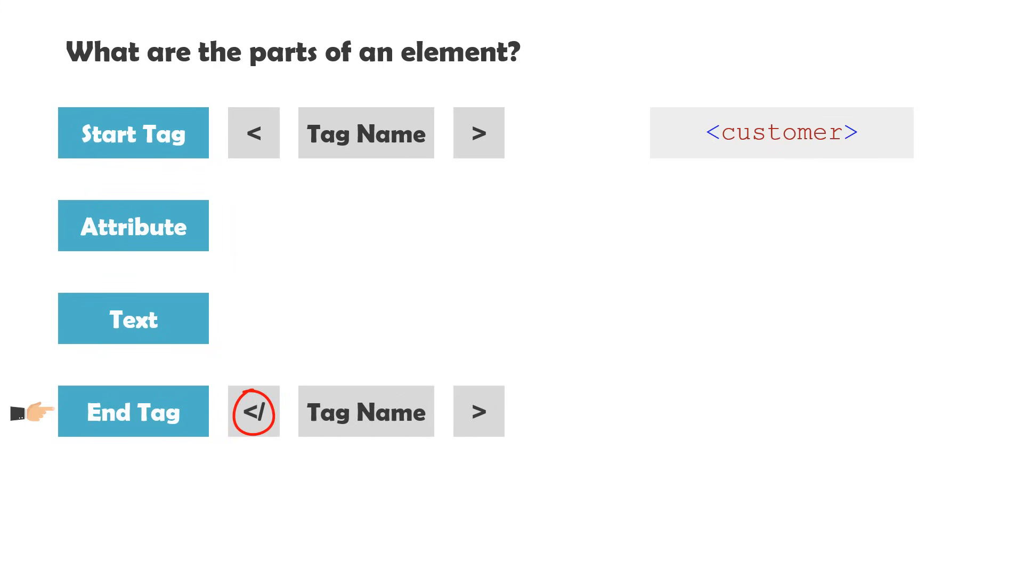